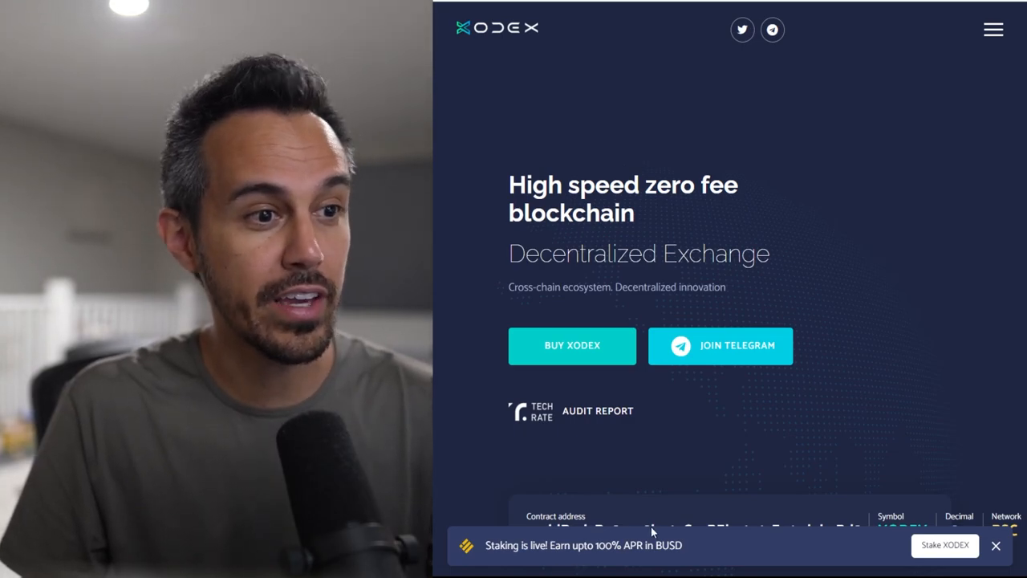
pyautogui.moveTo(857, 558)
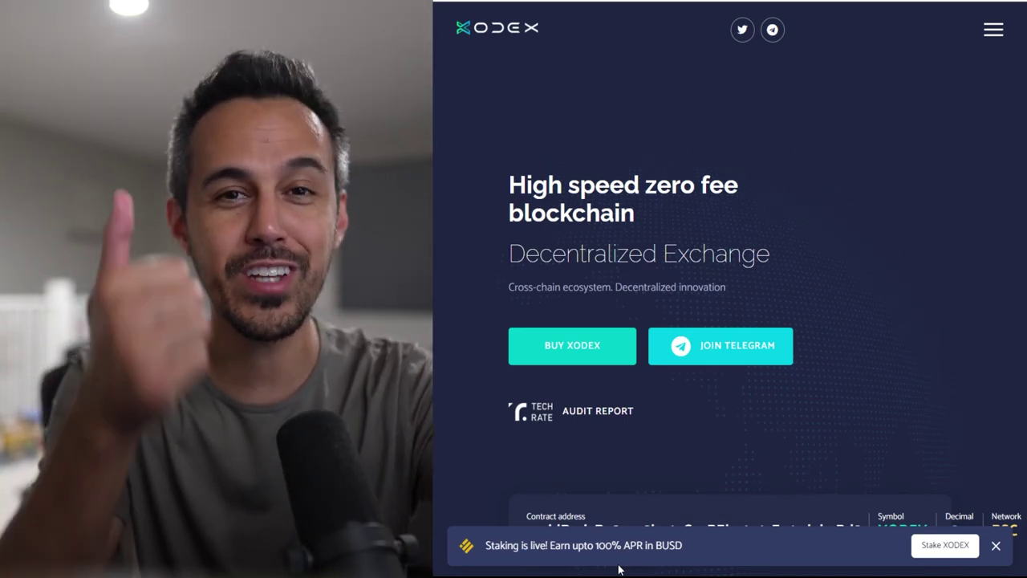
pyautogui.moveTo(945, 550)
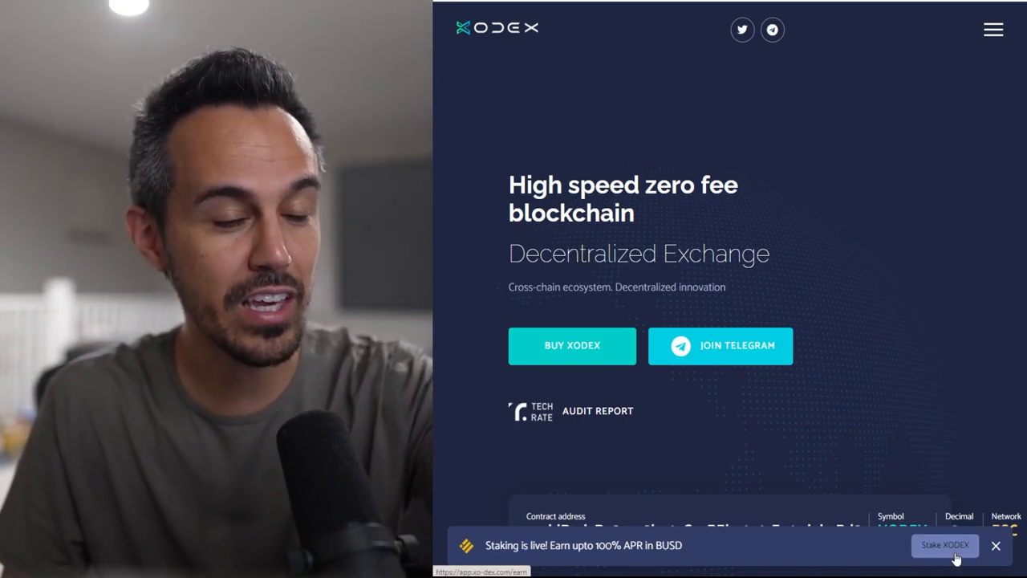
# Dismiss the 'Staking is live' banner to reveal the XODEX symbol, 18 decimals and BSC network.
pyautogui.click(996, 546)
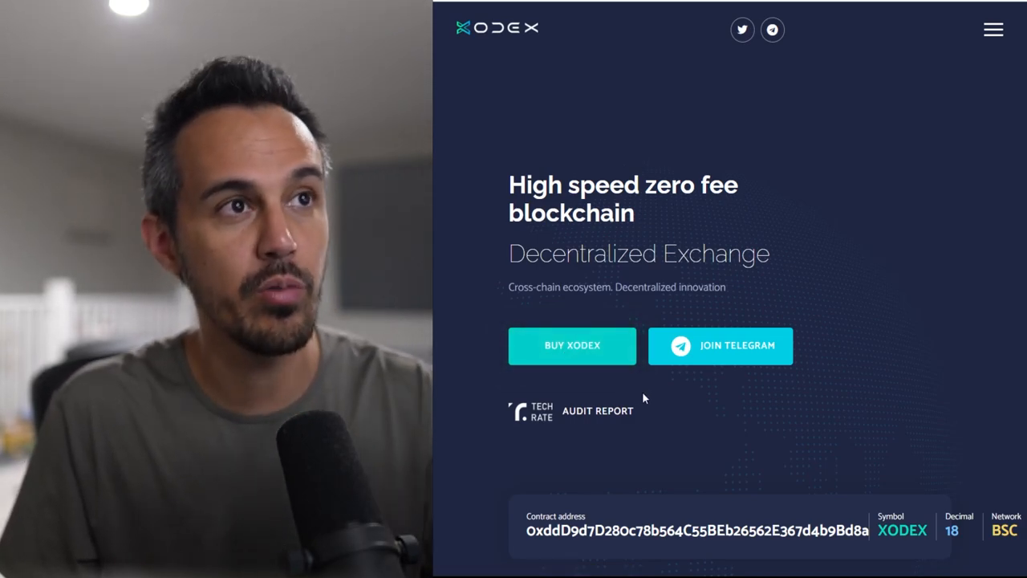
# Scroll past the Buy XODEX widget and 'As featured on' logos to the Xodex Blockchain description.
pyautogui.click(572, 346)
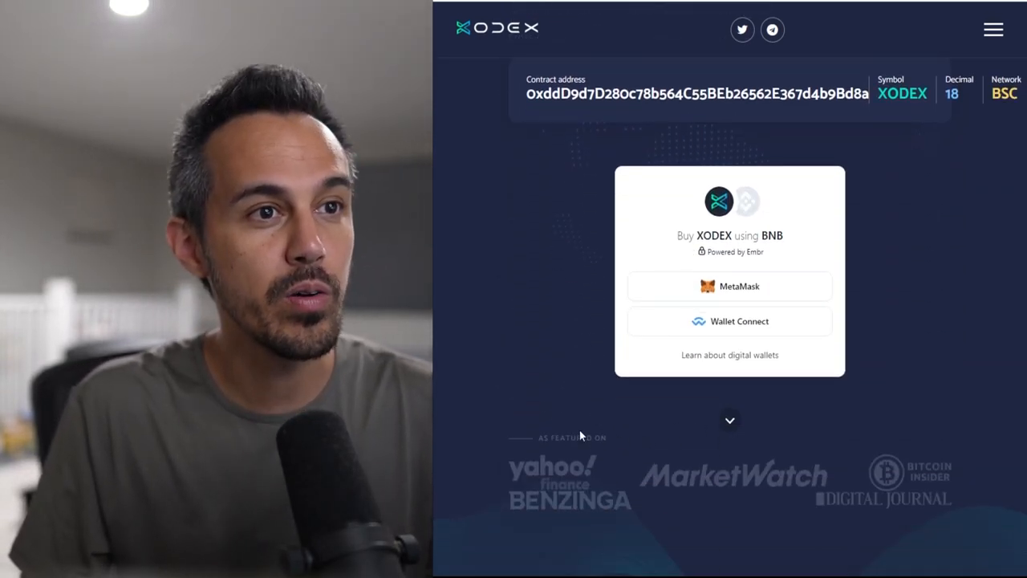
pyautogui.scroll(-3)
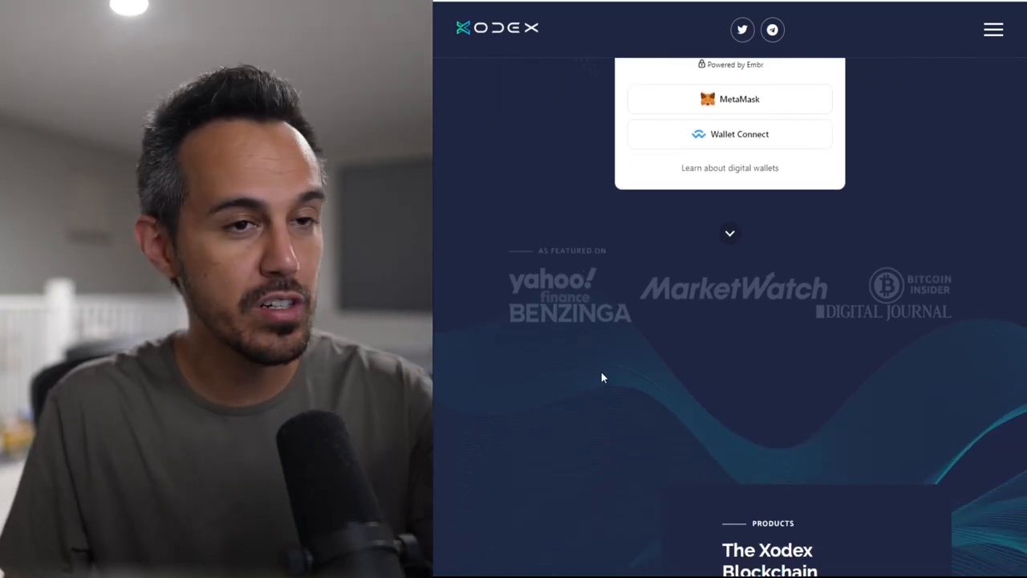
pyautogui.moveTo(580, 373)
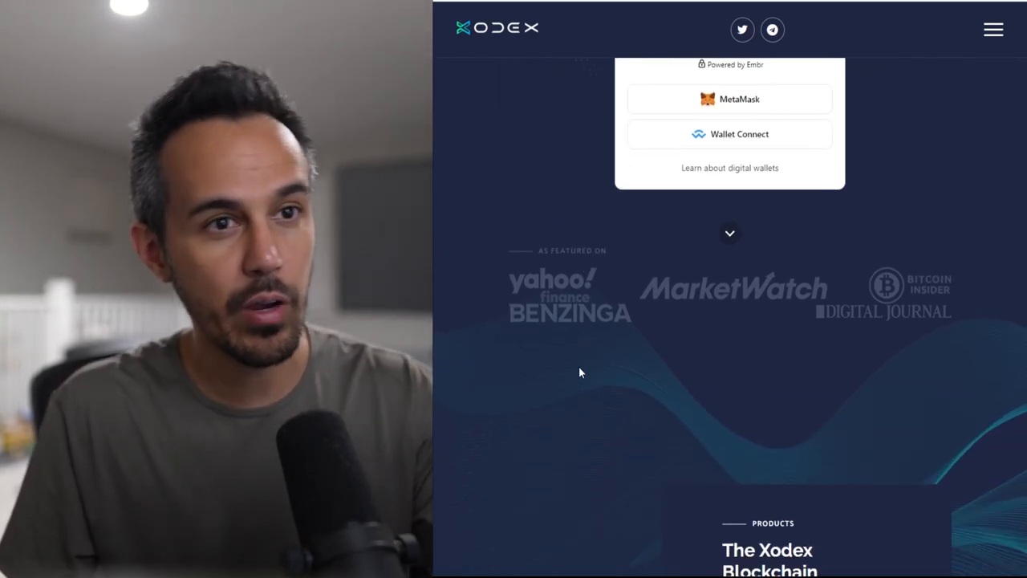
pyautogui.scroll(-3)
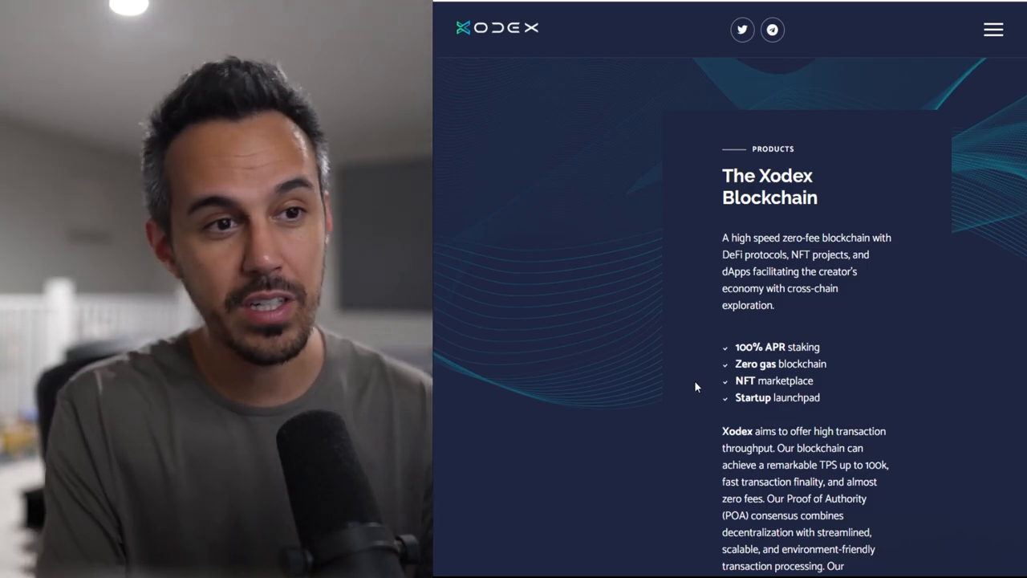
# Scroll through the Xodex Blockchain section to its DeFi, gameFI and Metaverse paragraph.
pyautogui.scroll(-3)
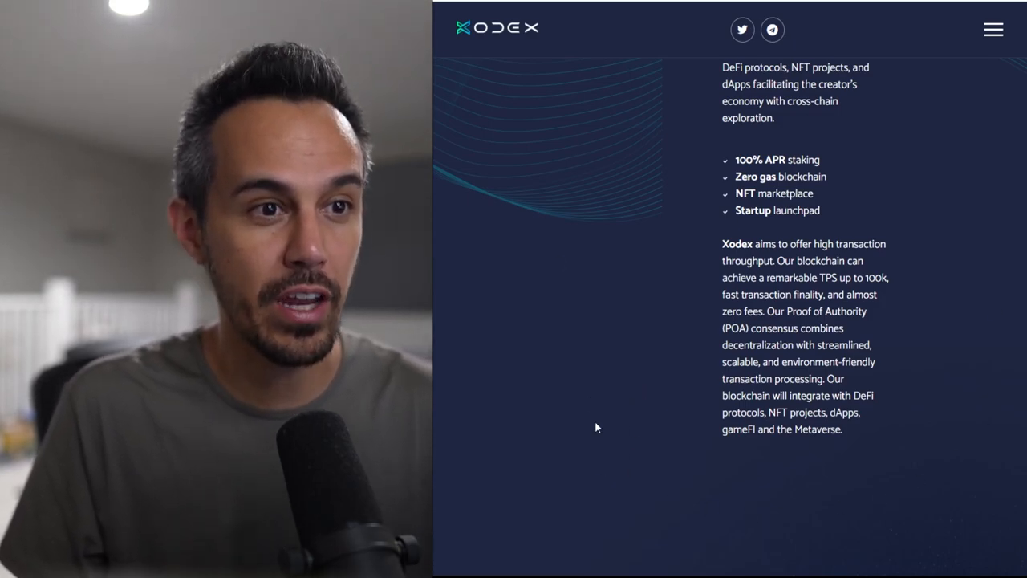
pyautogui.scroll(3)
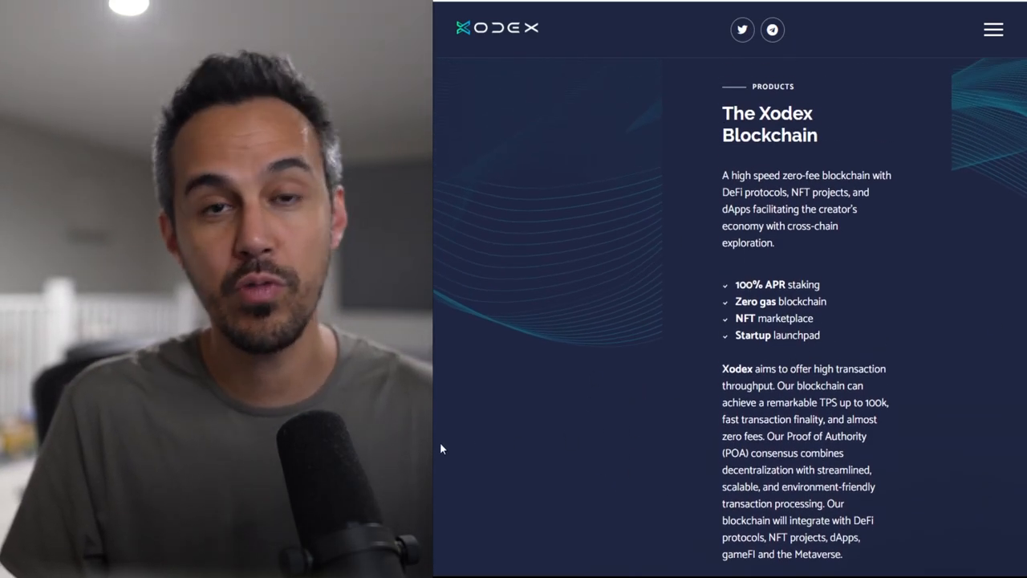
pyautogui.scroll(-3)
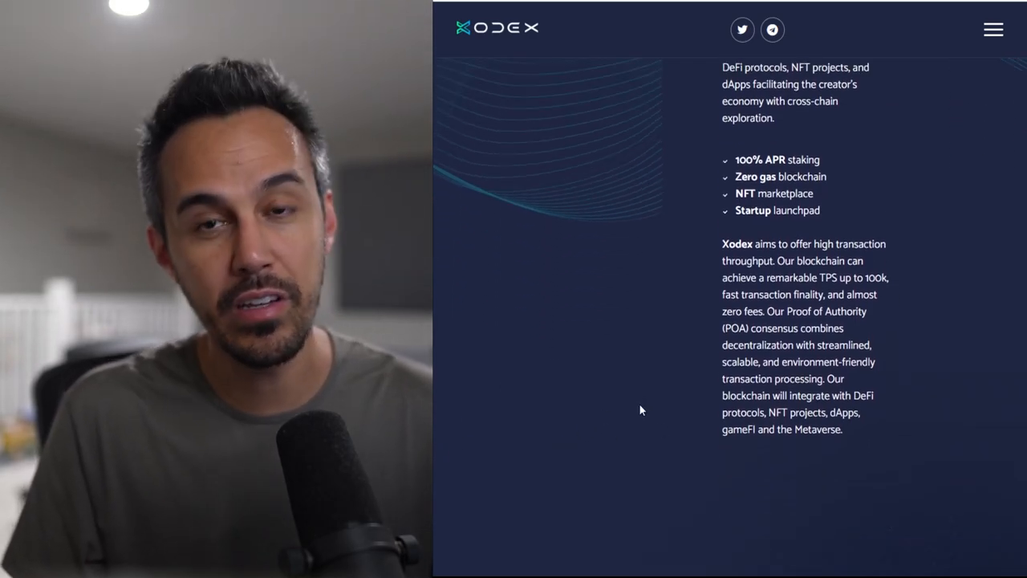
pyautogui.scroll(-3)
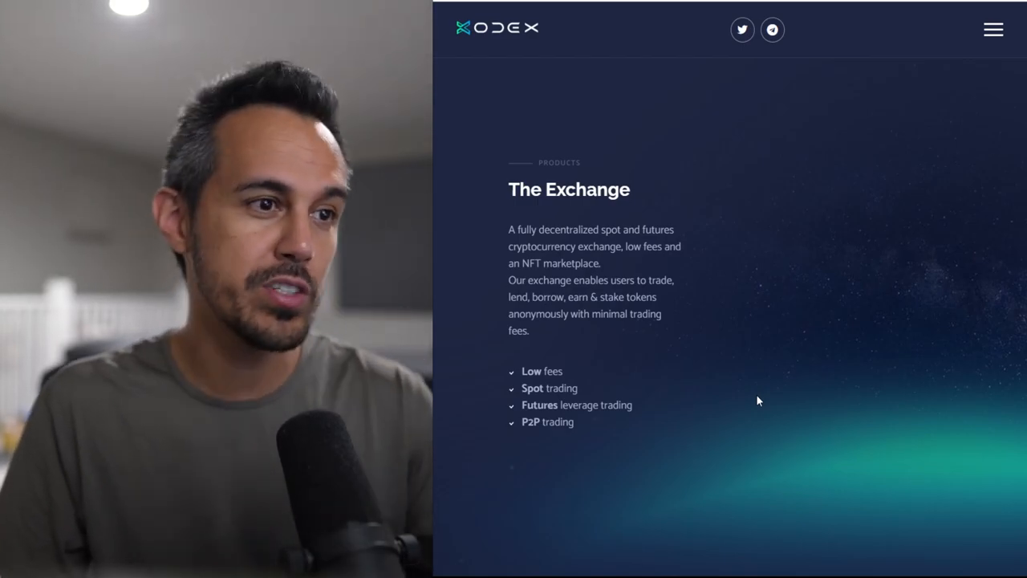
pyautogui.moveTo(746, 400)
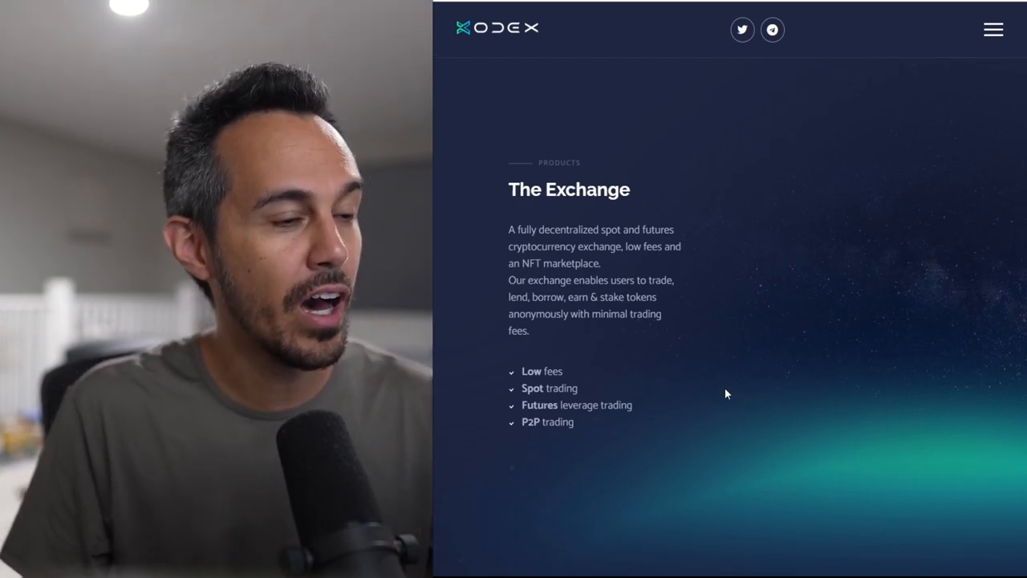
# Scroll through the Tokenomics cards and tax breakdown to the Buyback & Burns note.
pyautogui.scroll(-3)
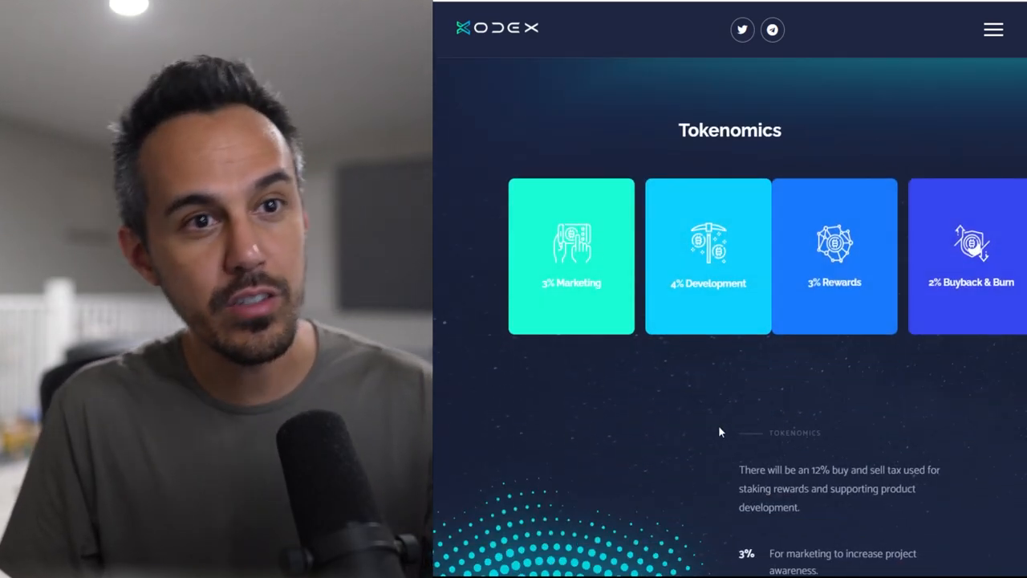
pyautogui.scroll(-3)
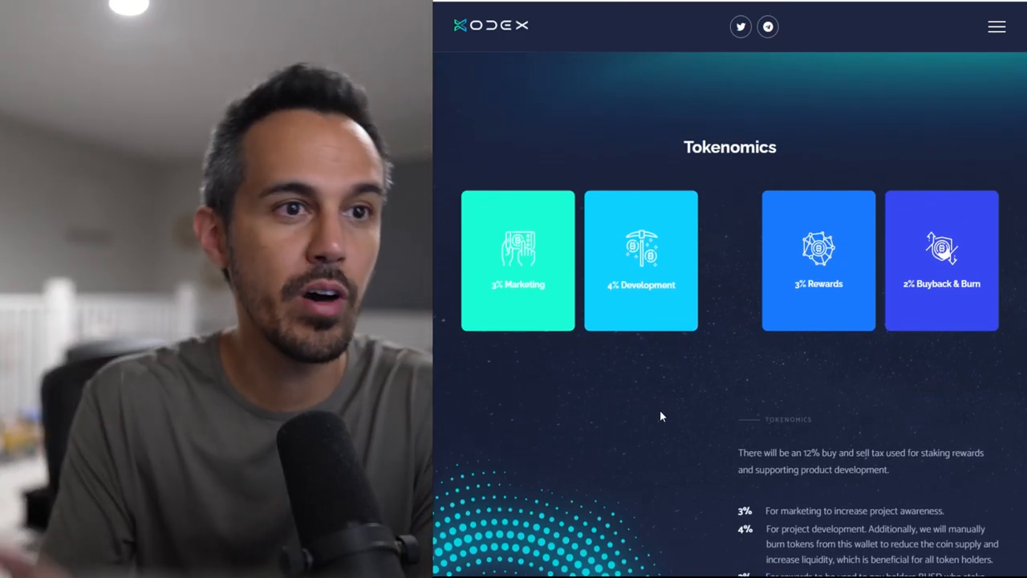
pyautogui.scroll(-3)
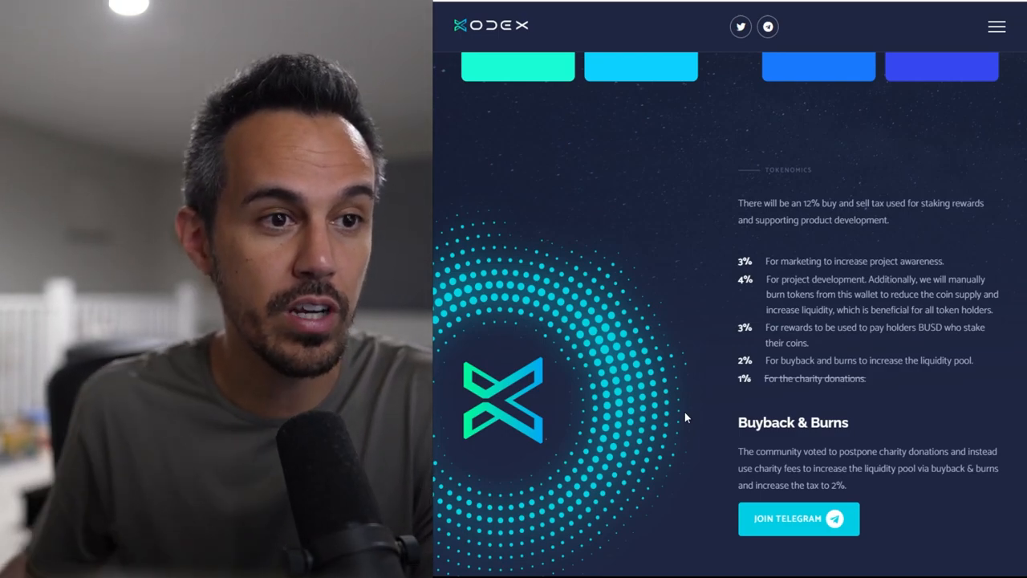
pyautogui.scroll(-3)
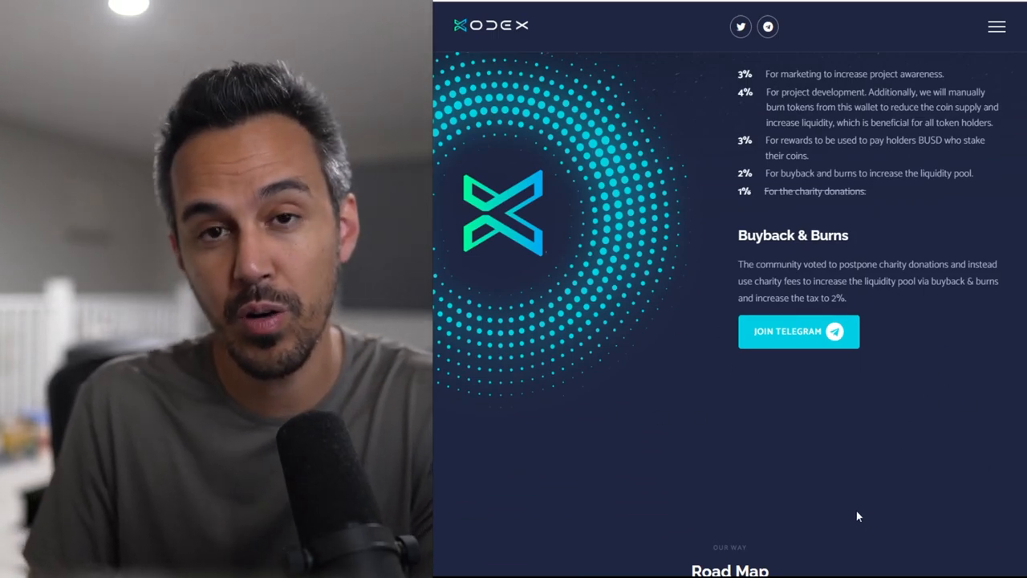
# Scroll to the Road Map and read the Q1 through Q4 milestones.
pyautogui.scroll(-3)
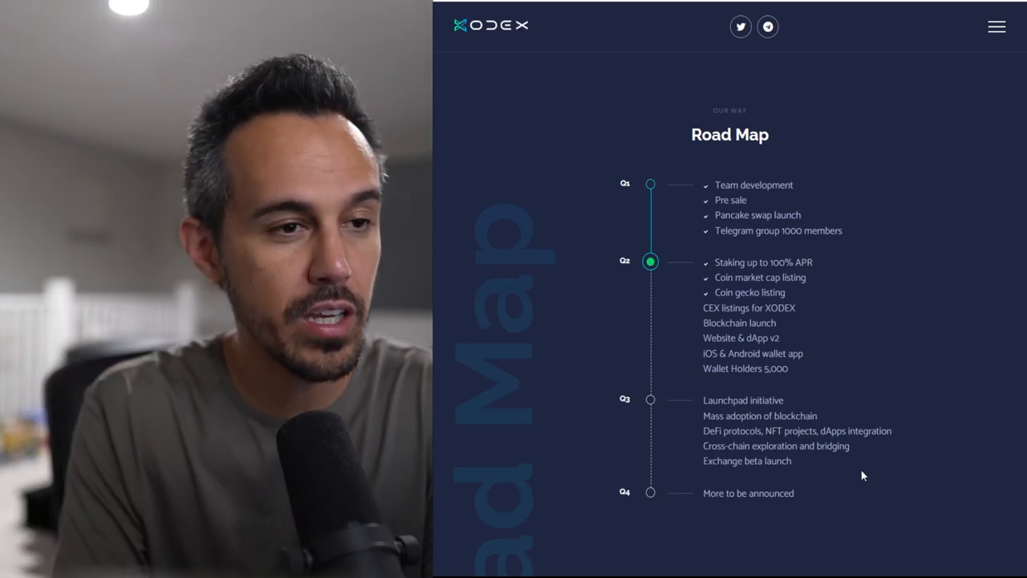
pyautogui.moveTo(883, 483)
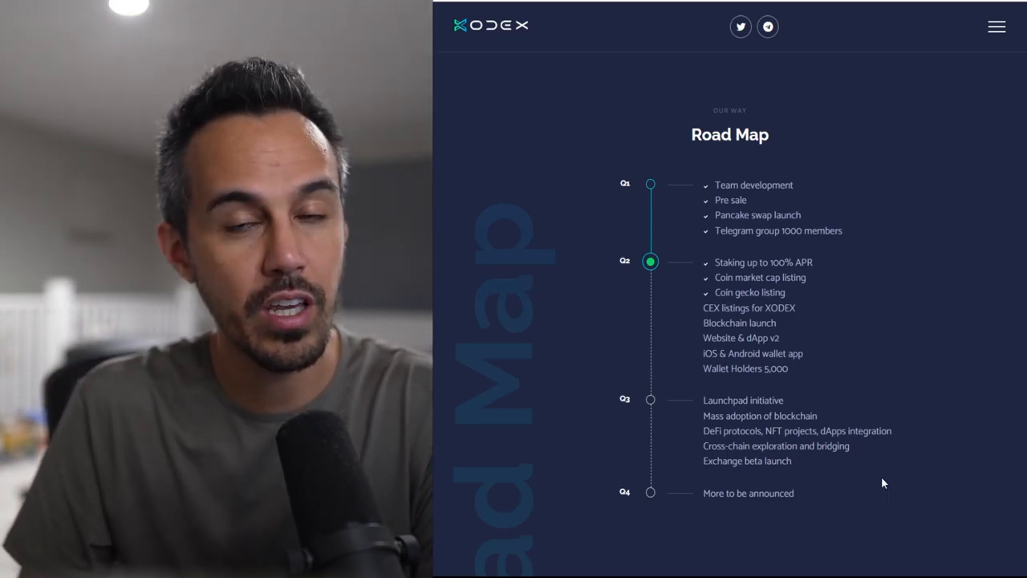
pyautogui.scroll(-3)
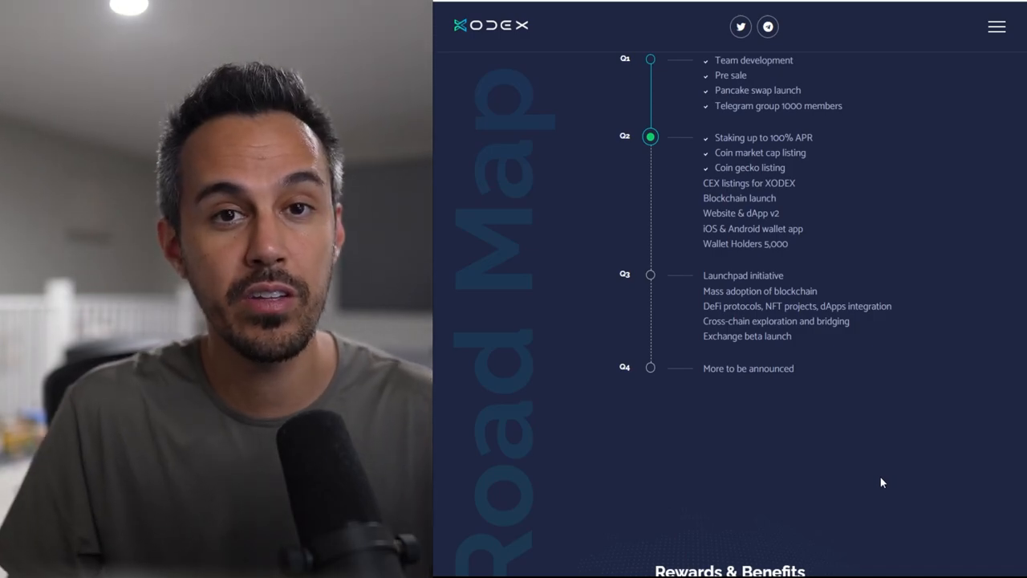
# Scroll through Rewards & Benefits and the Token Distribution chart to the page footer.
pyautogui.scroll(-3)
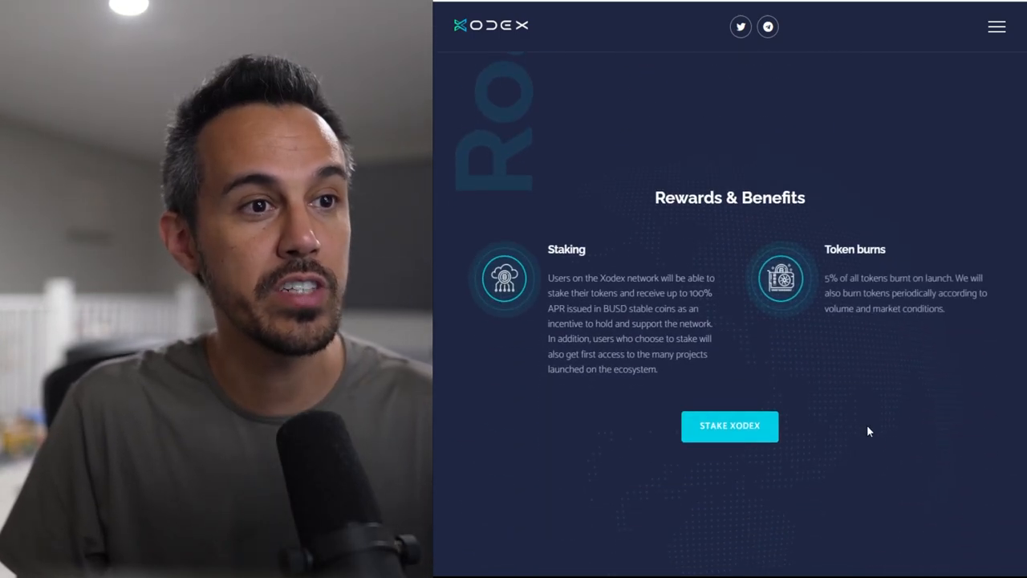
pyautogui.scroll(-3)
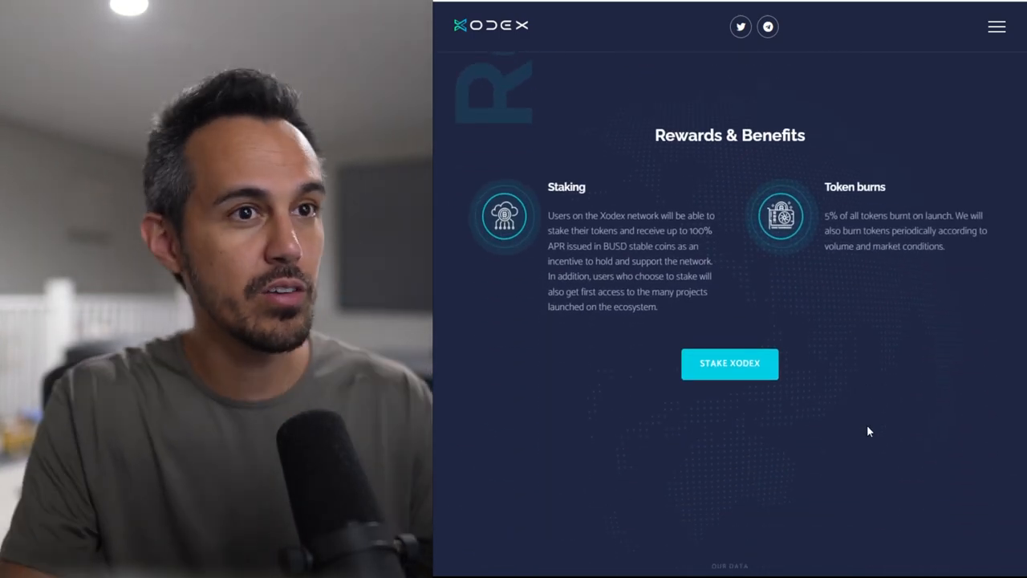
pyautogui.scroll(-3)
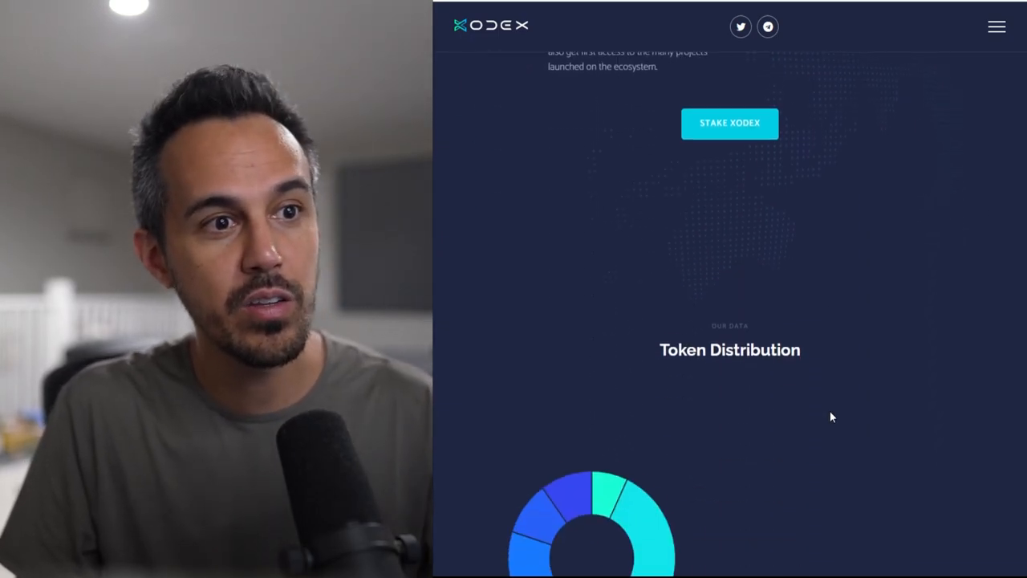
pyautogui.scroll(-3)
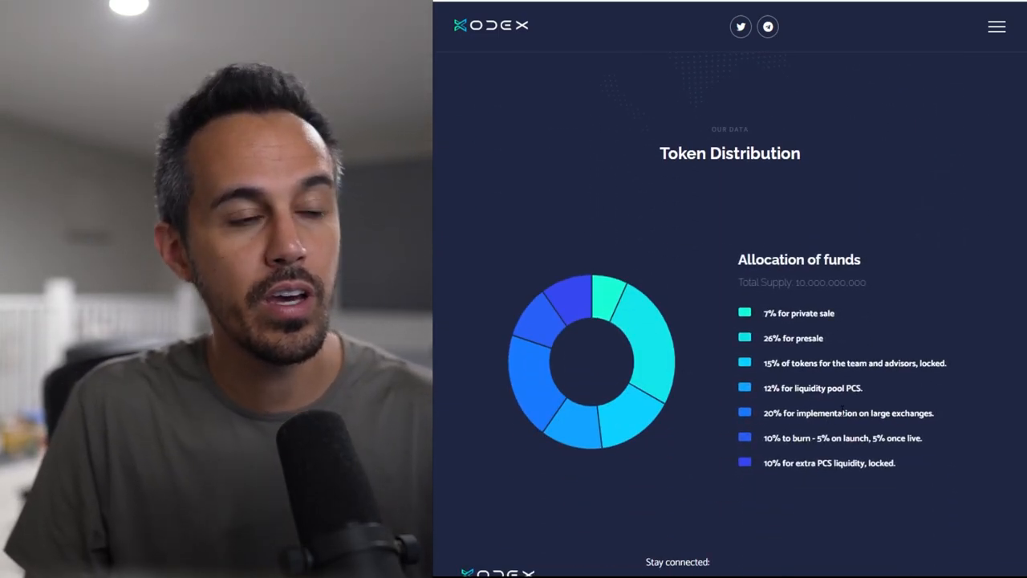
pyautogui.scroll(-3)
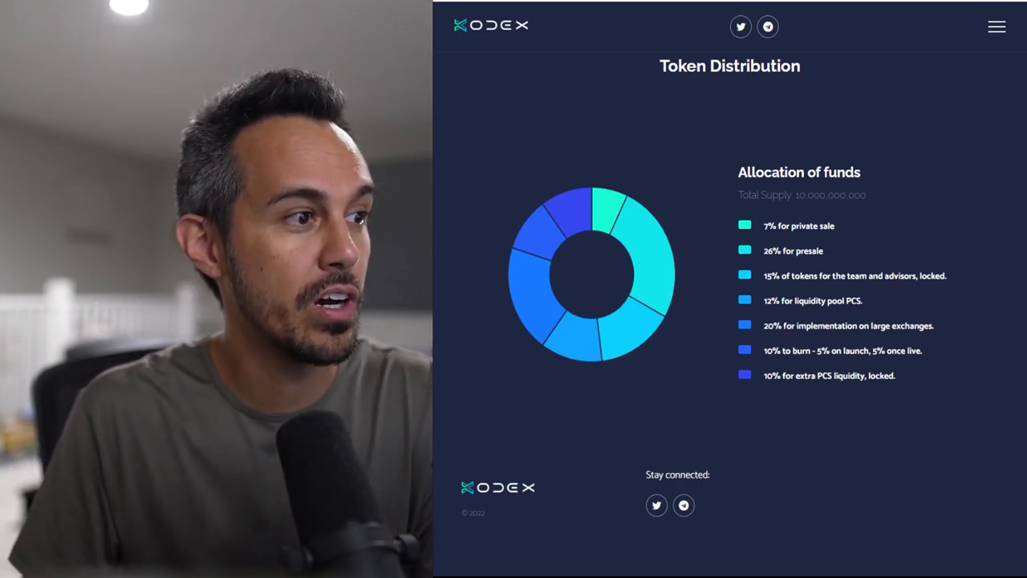
pyautogui.scroll(-3)
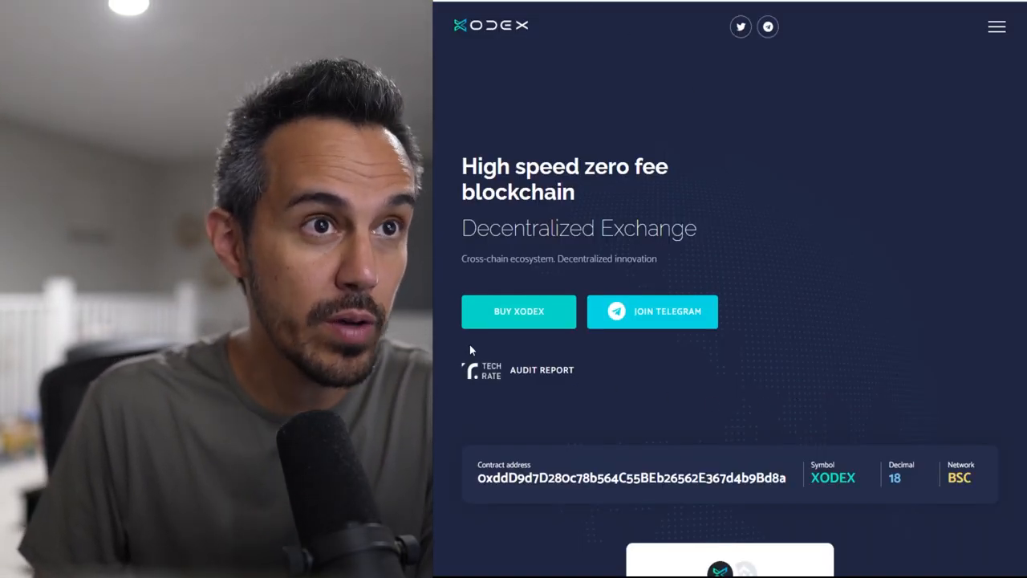
pyautogui.moveTo(512, 372)
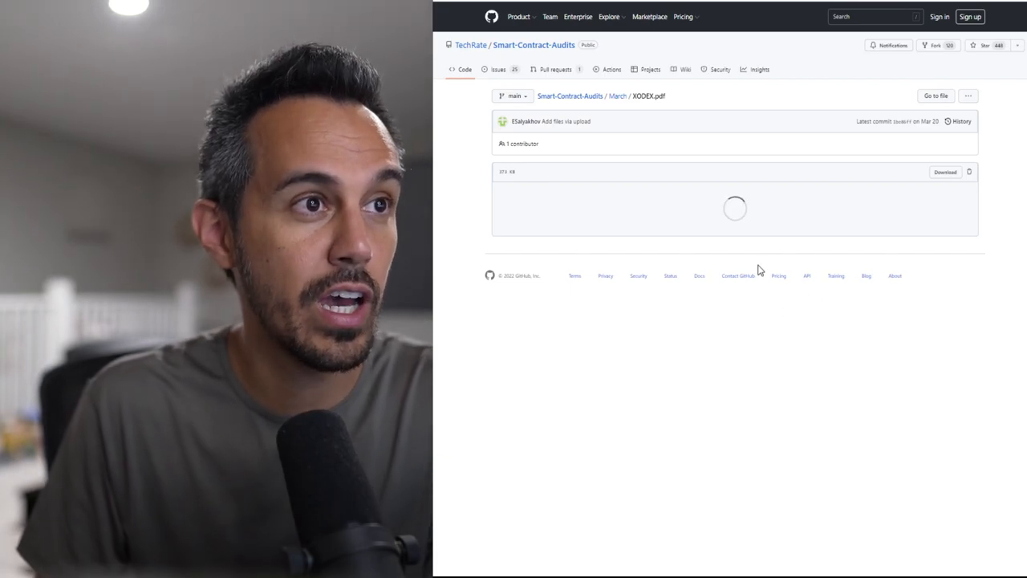
pyautogui.moveTo(786, 232)
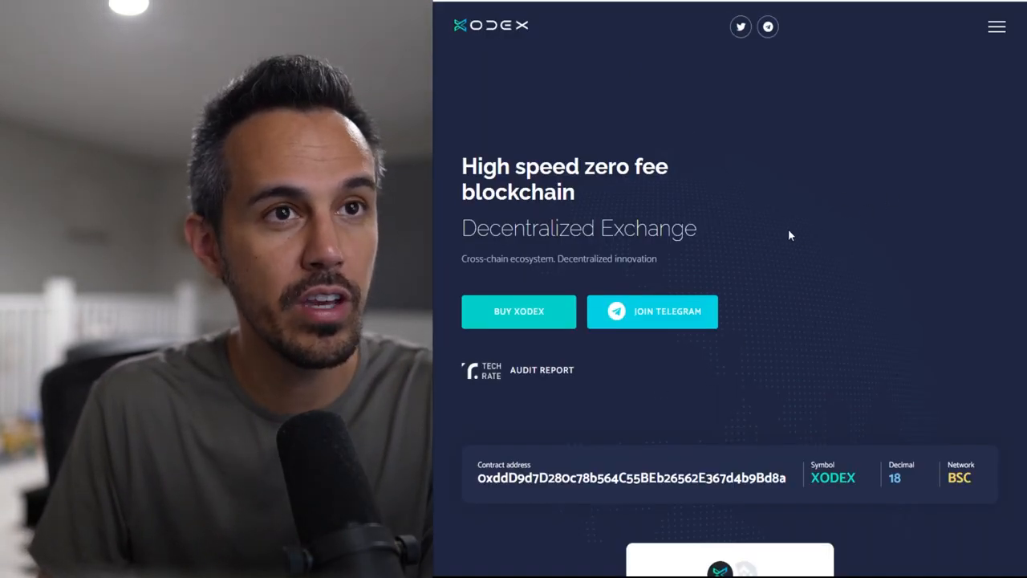
# Open the site navigation menu listing About, Tokenomics, Road Map, Token, Whitepaper and Staking.
pyautogui.click(542, 370)
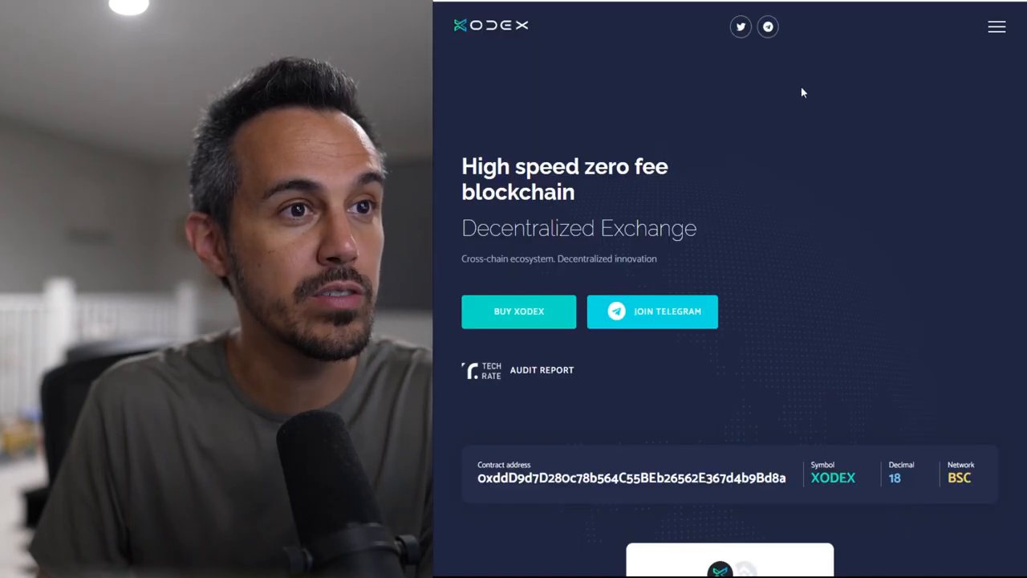
pyautogui.click(996, 26)
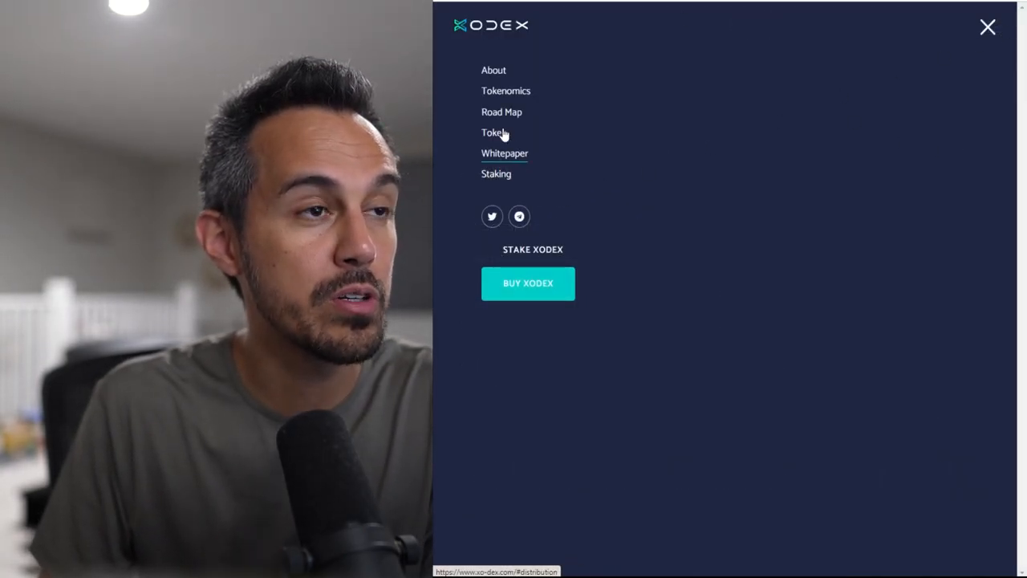
# Open the Whitepaper PDF and scroll from page 3 to section 5.1 Decentralized Exchange.
pyautogui.click(492, 216)
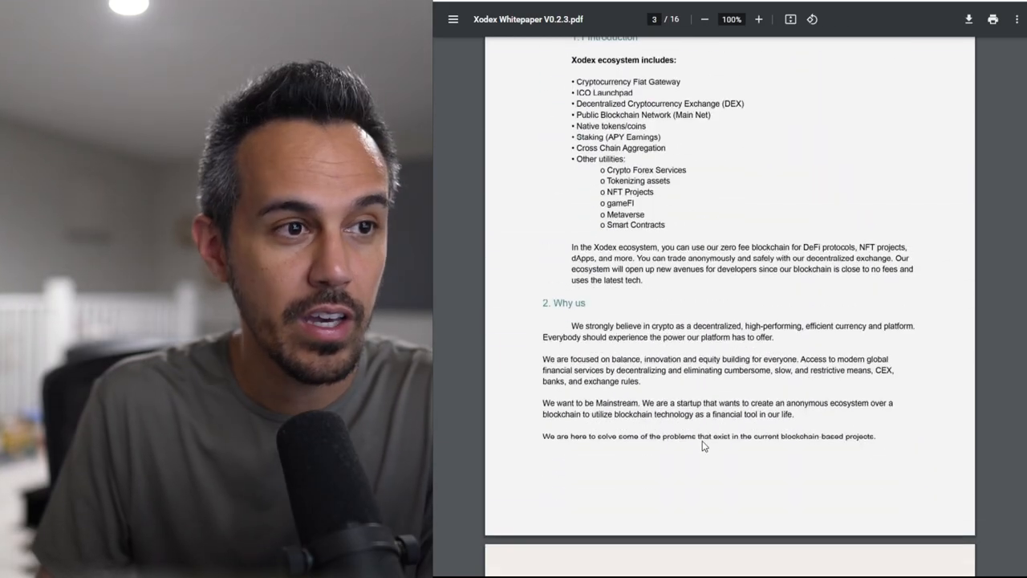
pyautogui.scroll(-3)
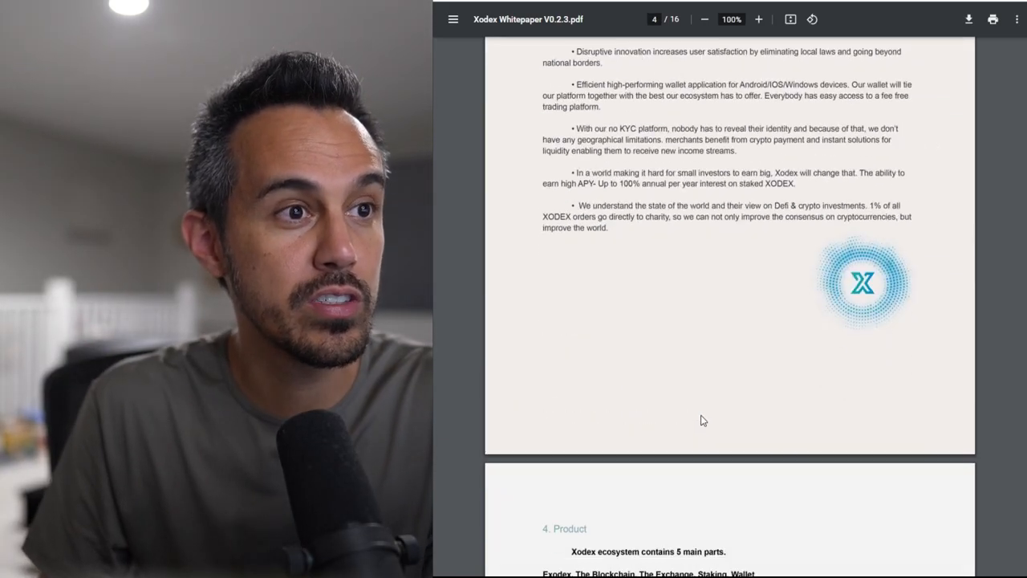
pyautogui.scroll(-3)
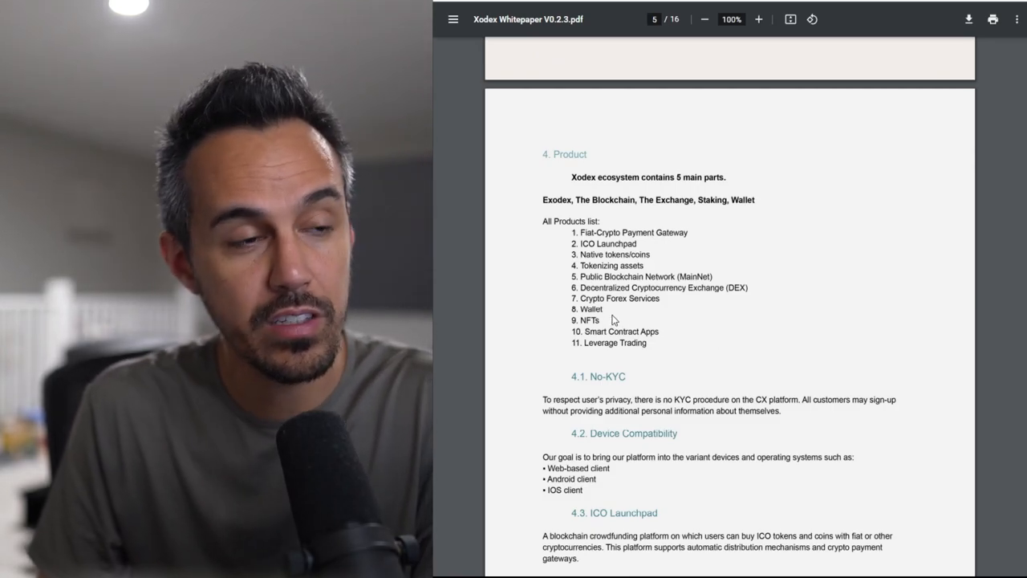
pyautogui.scroll(-3)
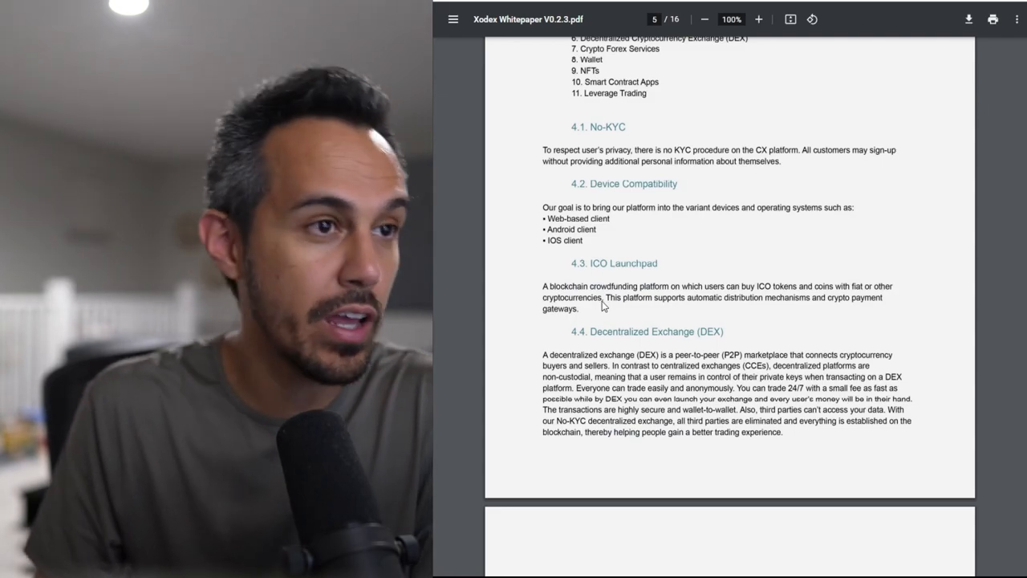
pyautogui.scroll(-3)
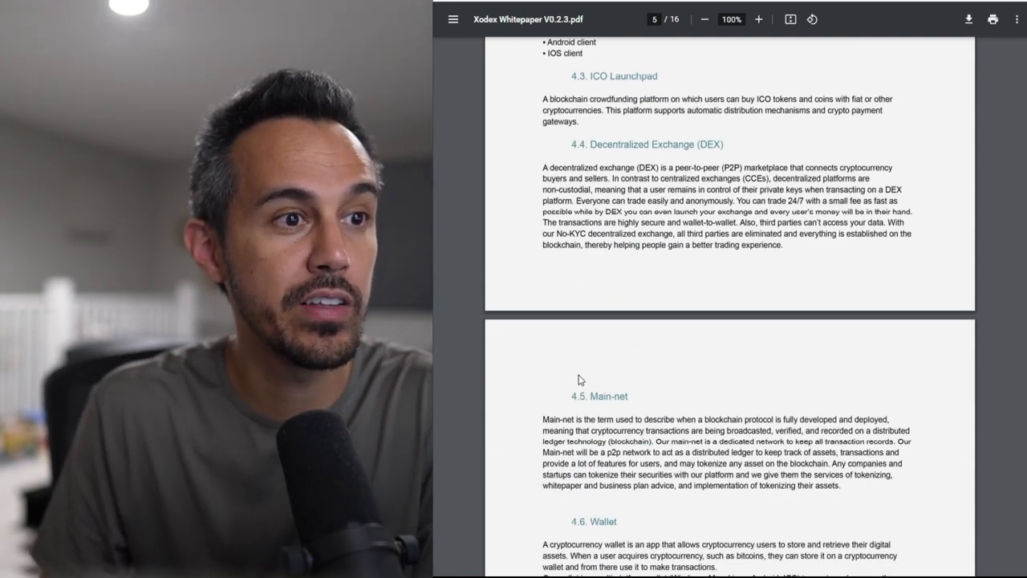
pyautogui.scroll(-3)
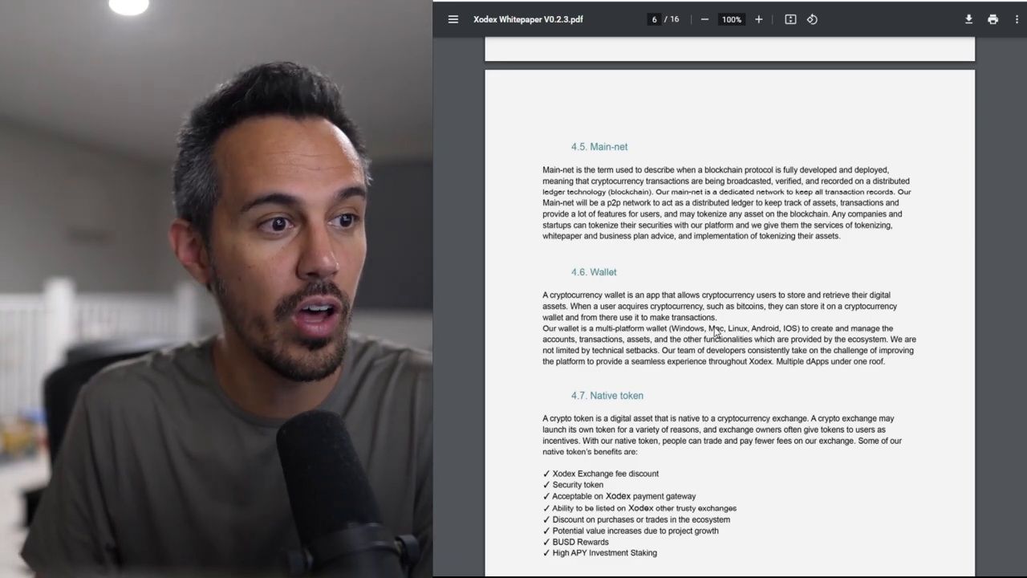
pyautogui.scroll(-3)
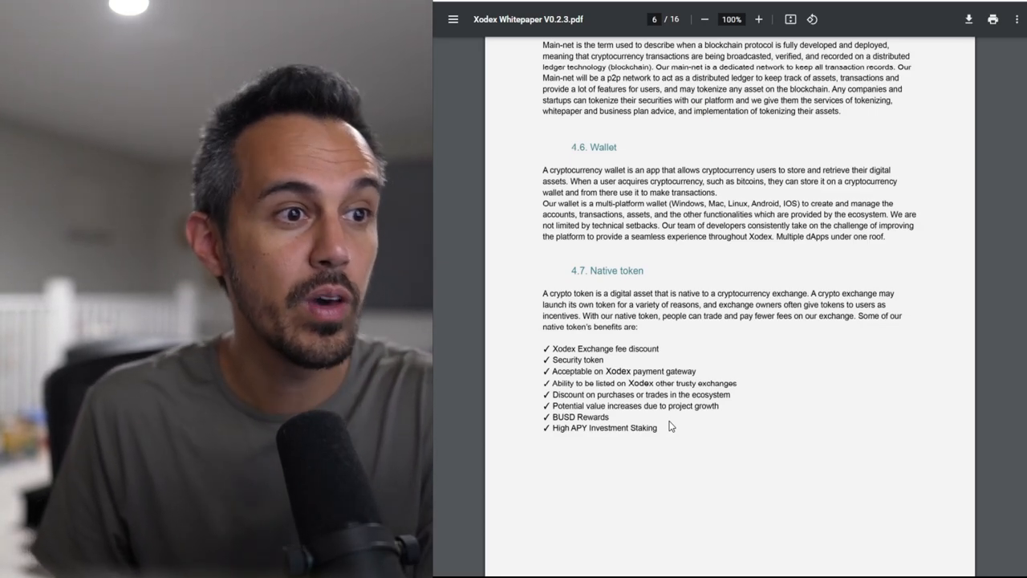
pyautogui.scroll(-3)
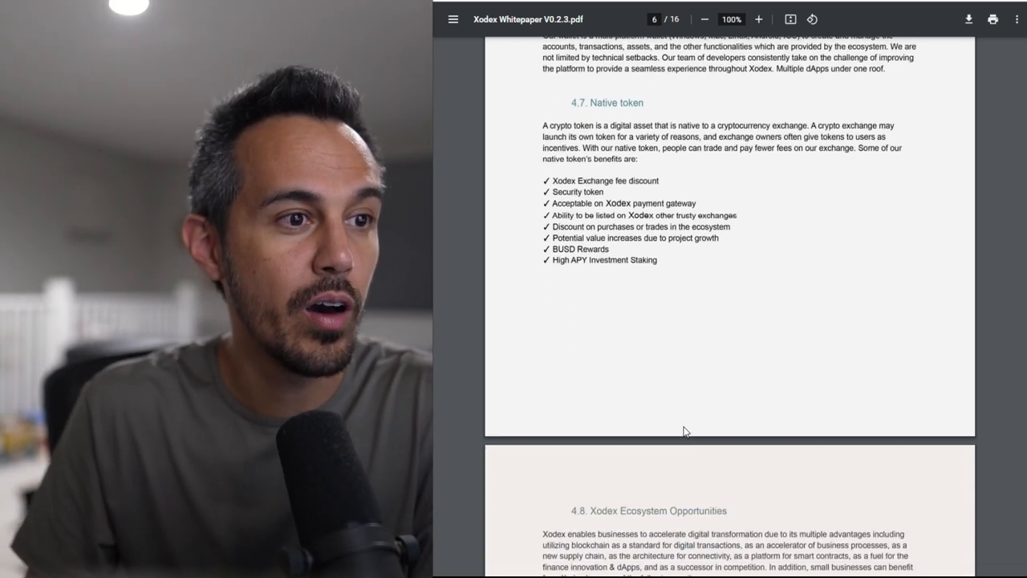
pyautogui.scroll(-3)
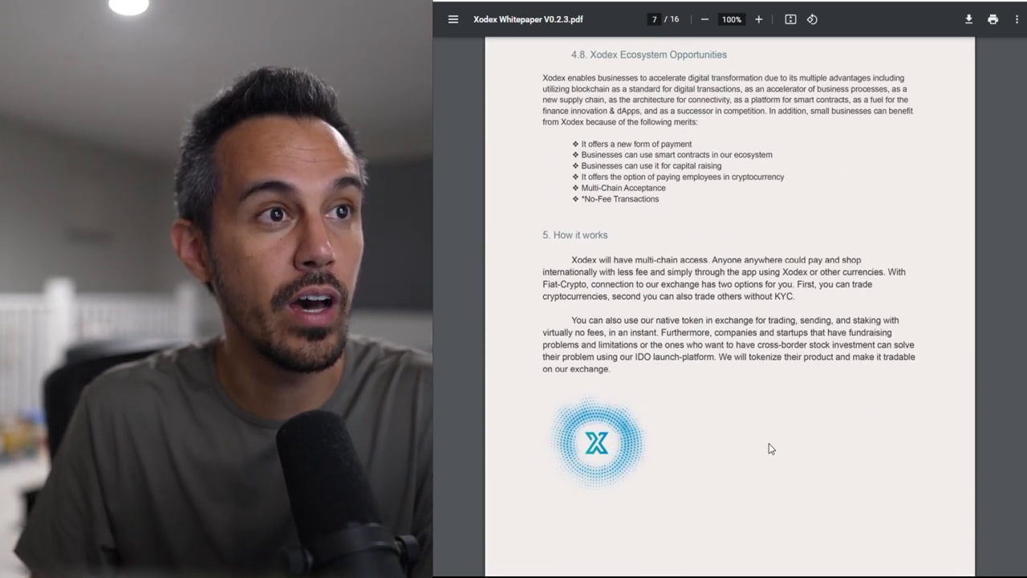
pyautogui.scroll(-3)
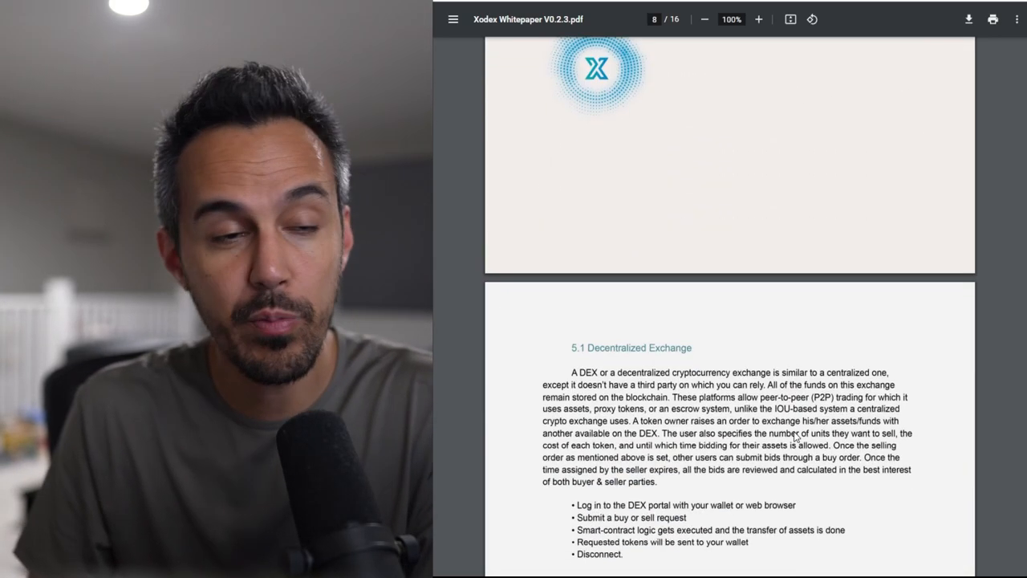
pyautogui.scroll(-3)
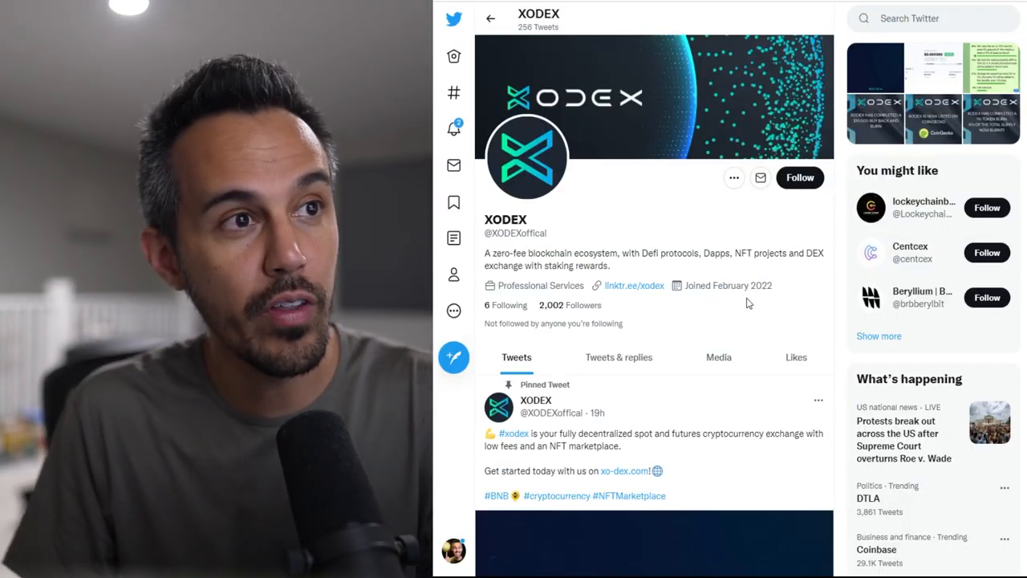
pyautogui.moveTo(701, 118)
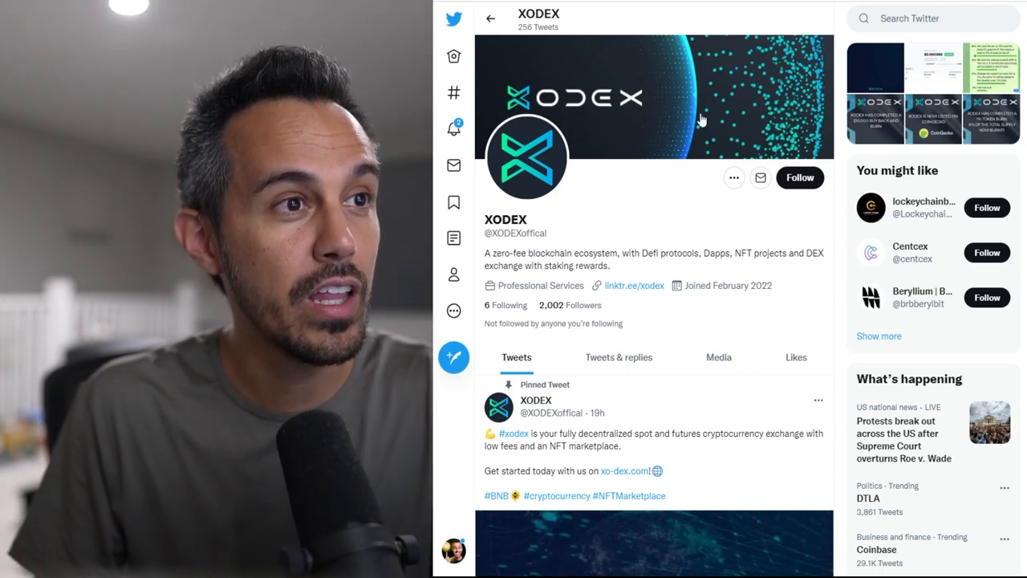
# Scroll XODEX's May tweets, then close the website's section menu to show the homepage.
pyautogui.scroll(-3)
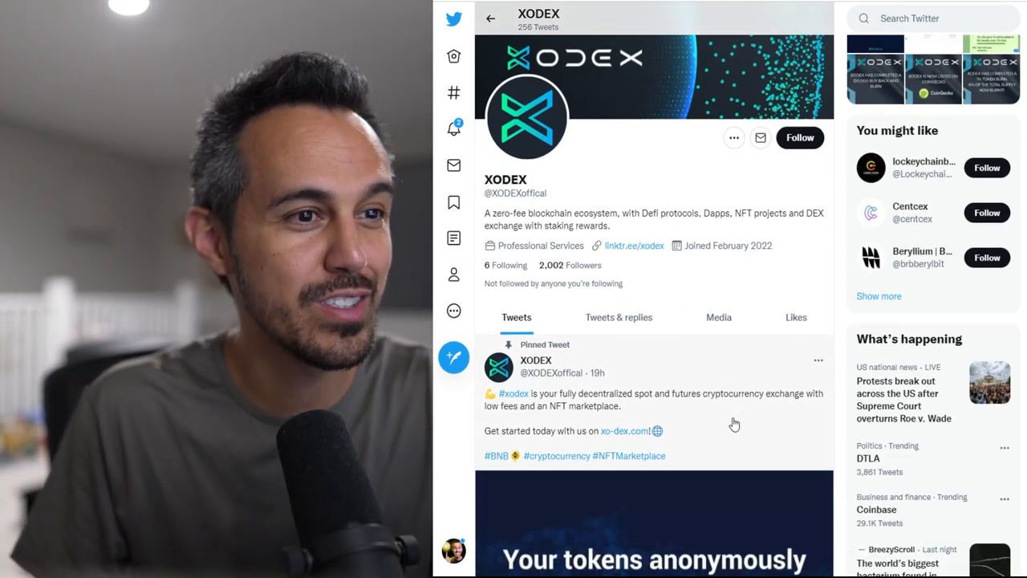
pyautogui.scroll(-3)
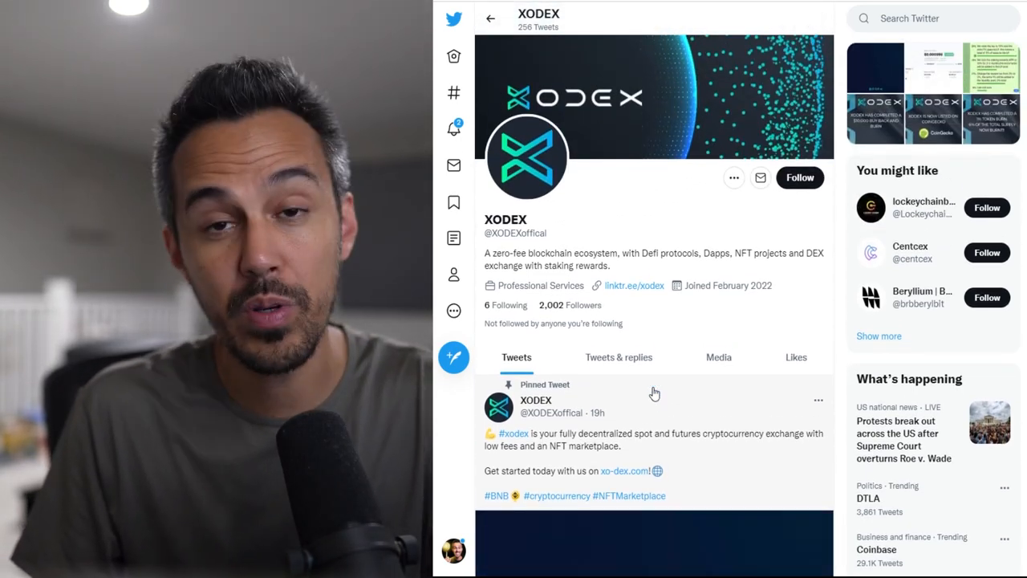
pyautogui.scroll(-3)
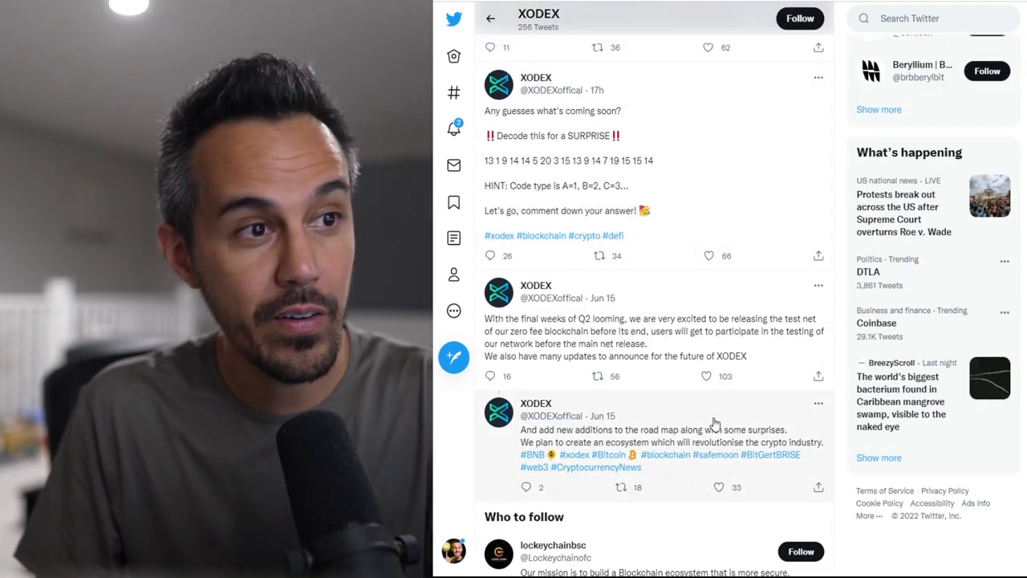
pyautogui.scroll(-3)
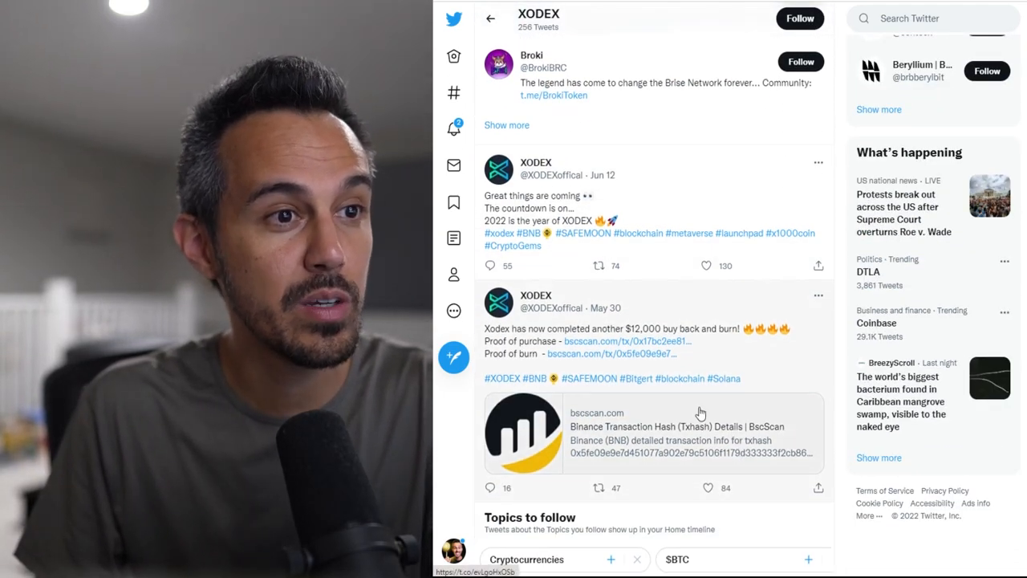
pyautogui.scroll(-3)
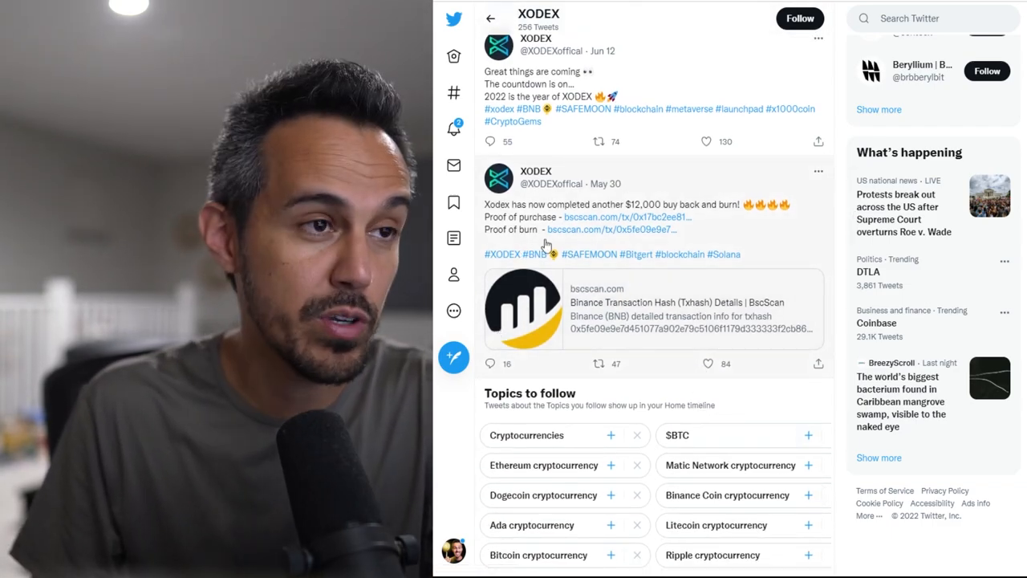
pyautogui.scroll(-3)
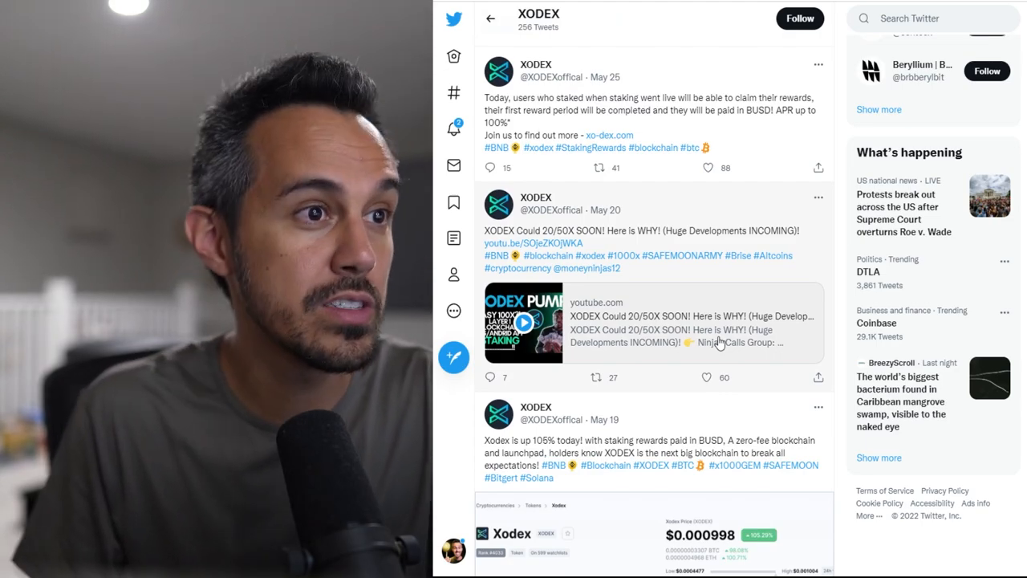
pyautogui.scroll(-3)
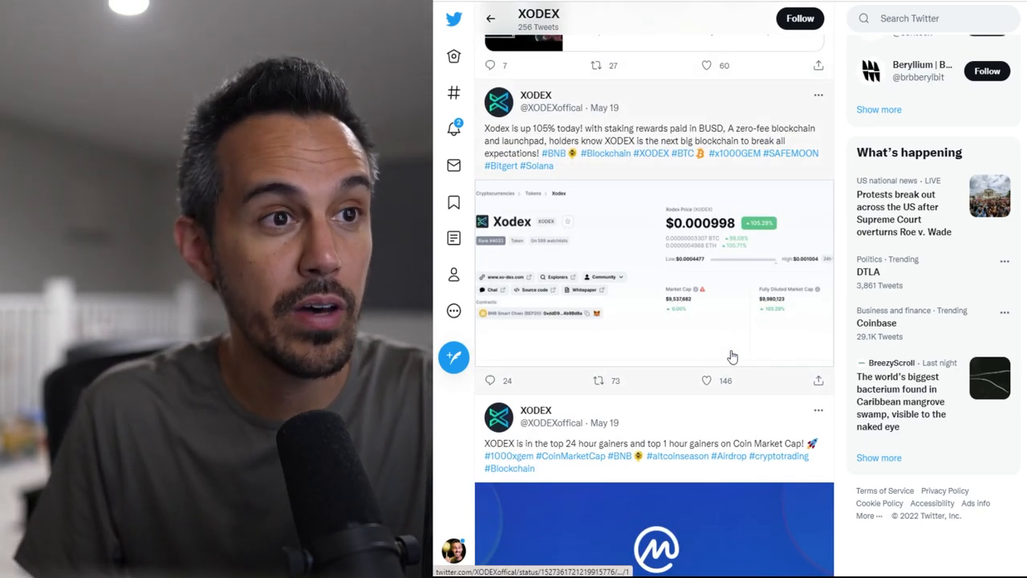
pyautogui.scroll(-3)
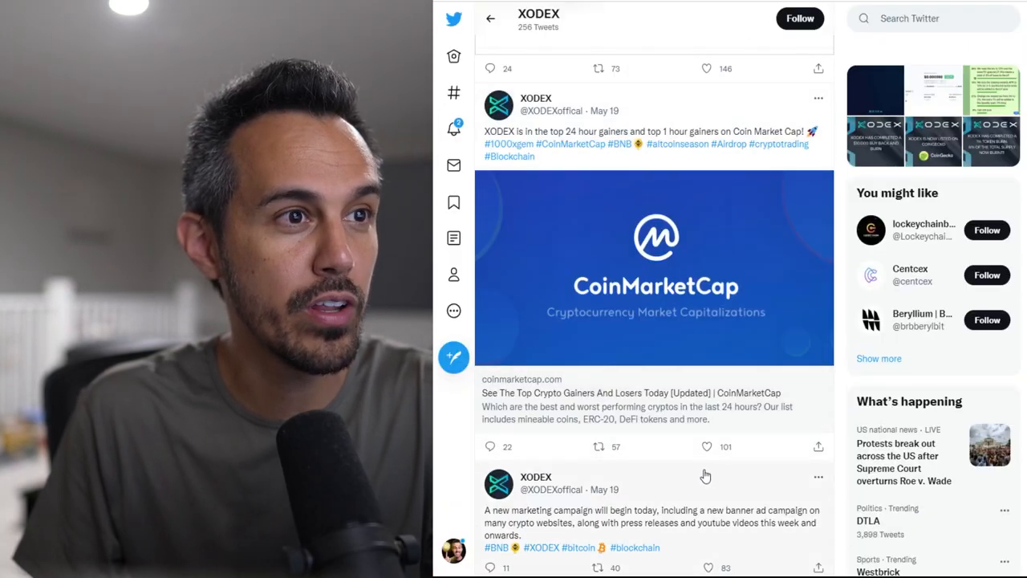
pyautogui.moveTo(537, 157)
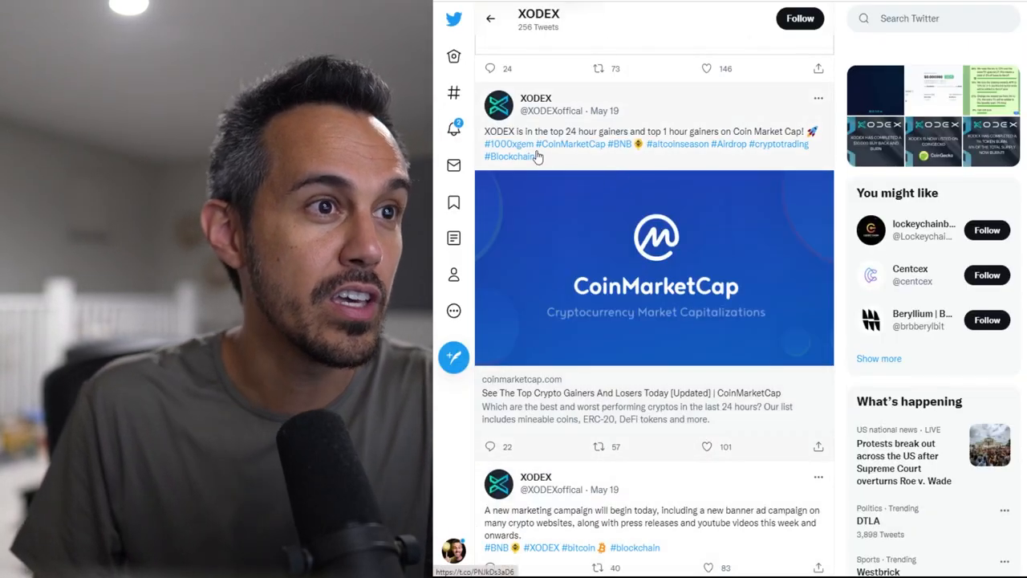
pyautogui.moveTo(642, 173)
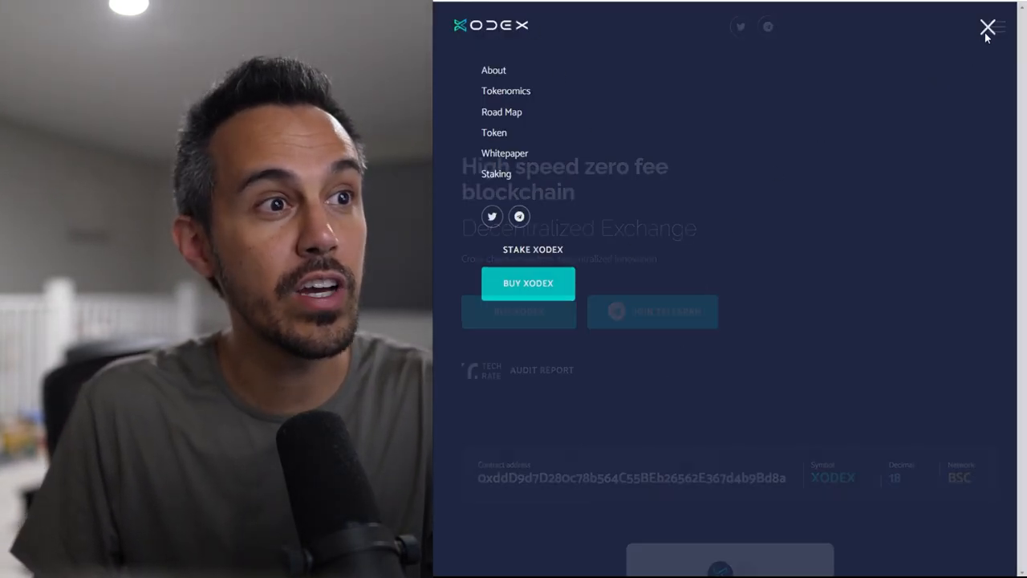
pyautogui.click(986, 26)
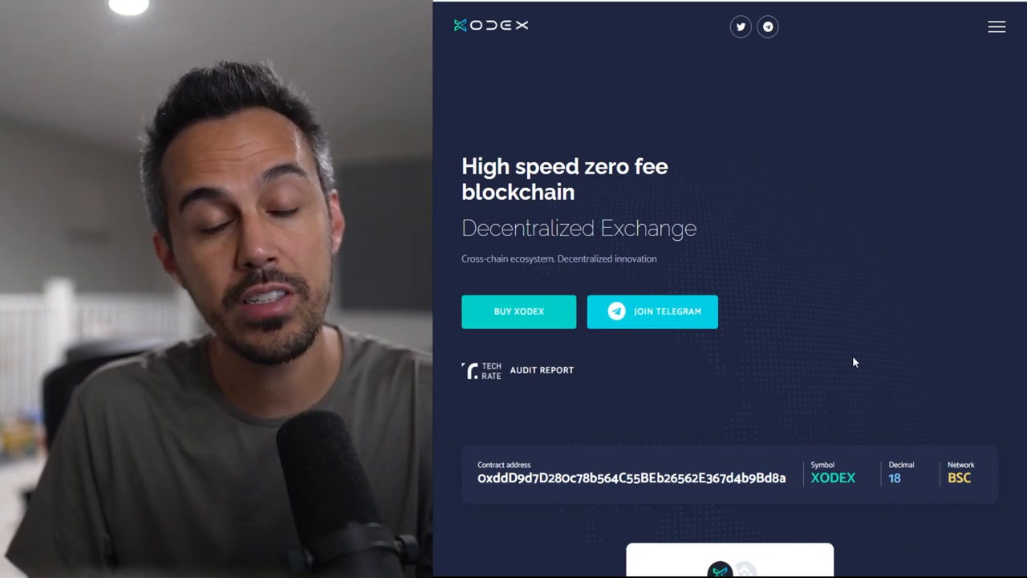